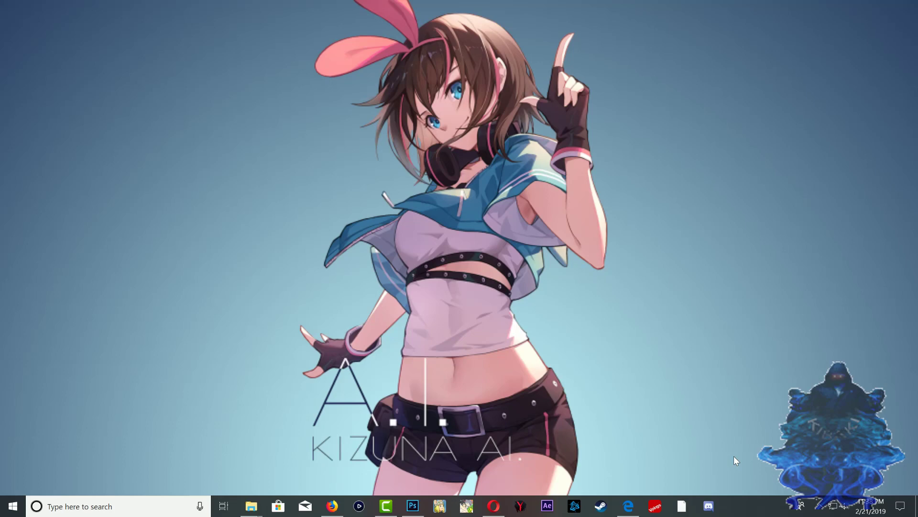
mouse_move(613, 417)
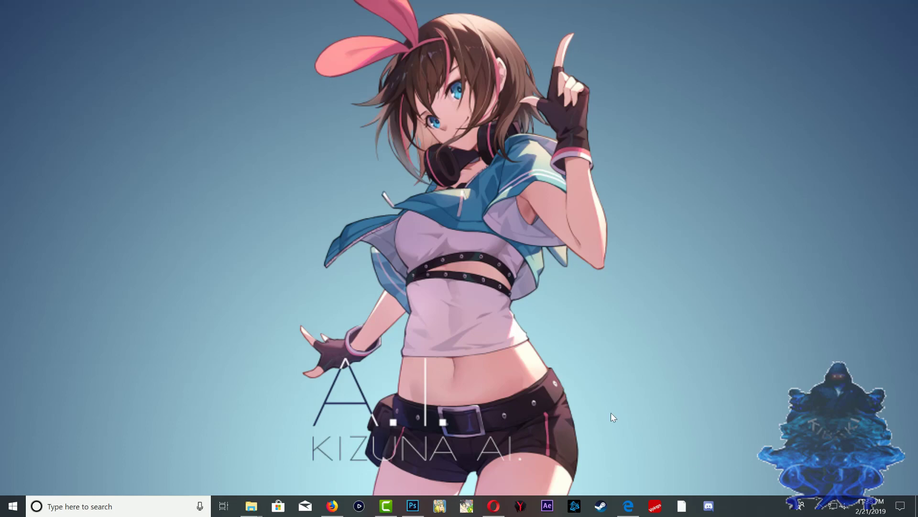
Show Properties for NEW VOLUME (G:), a 59.6 GB FAT32 drive with 22.4 GB free
left_click(251, 506)
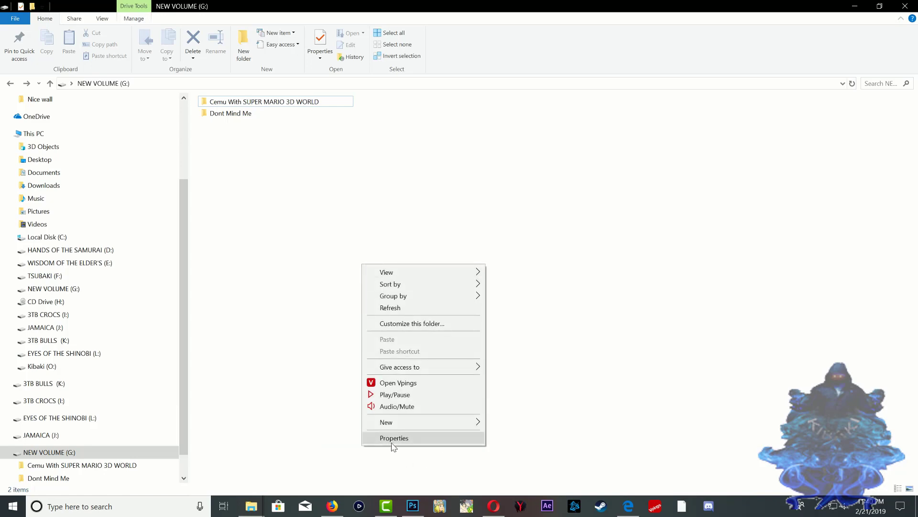
left_click(394, 438)
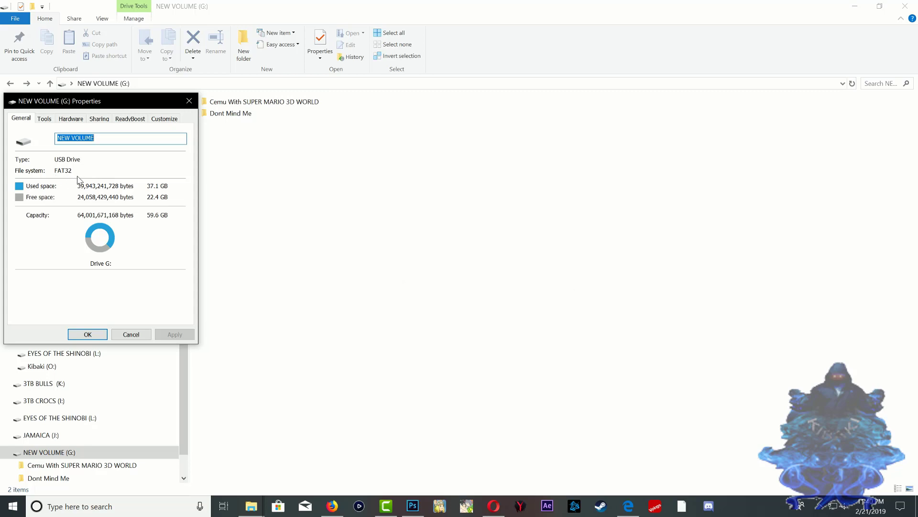
mouse_move(189, 101)
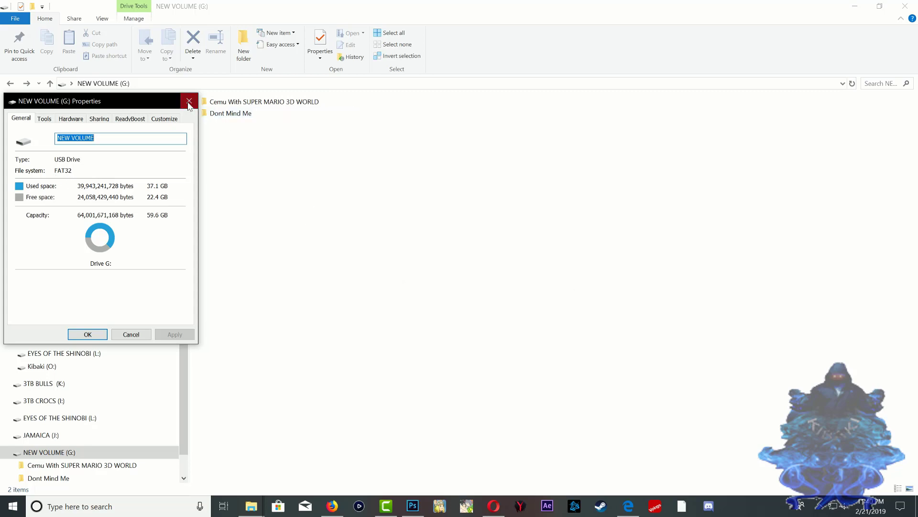
Browse Cemu With SUPER MARIO 3D WORLD > Game > SUPER MARIO 3D WORLD, then return to G:
left_click(188, 101)
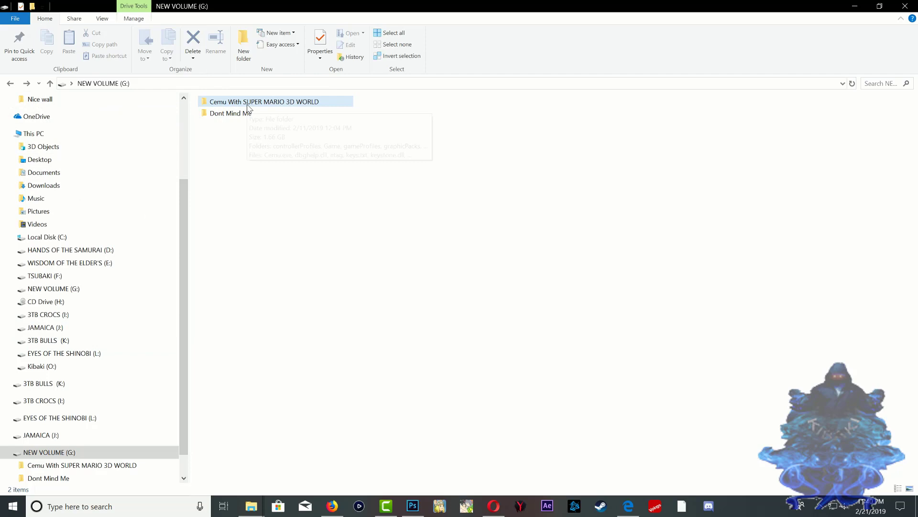
mouse_move(264, 102)
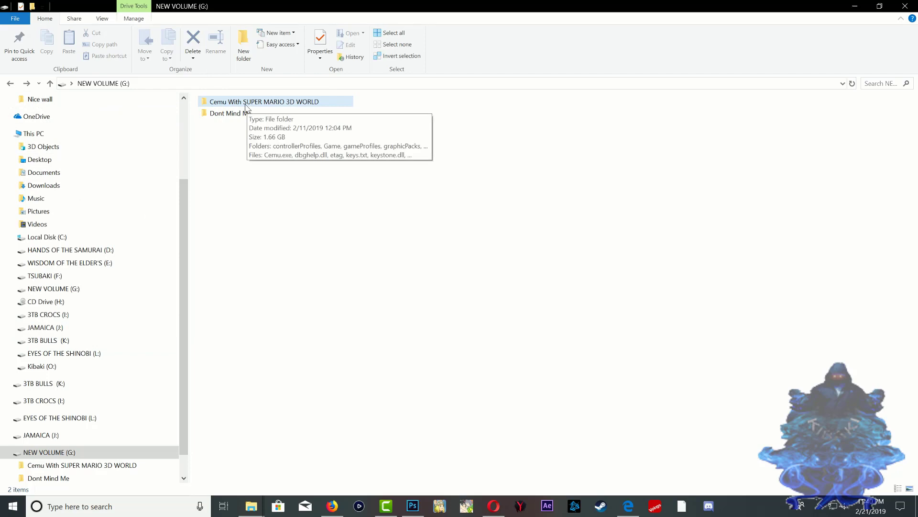
double_click(263, 101)
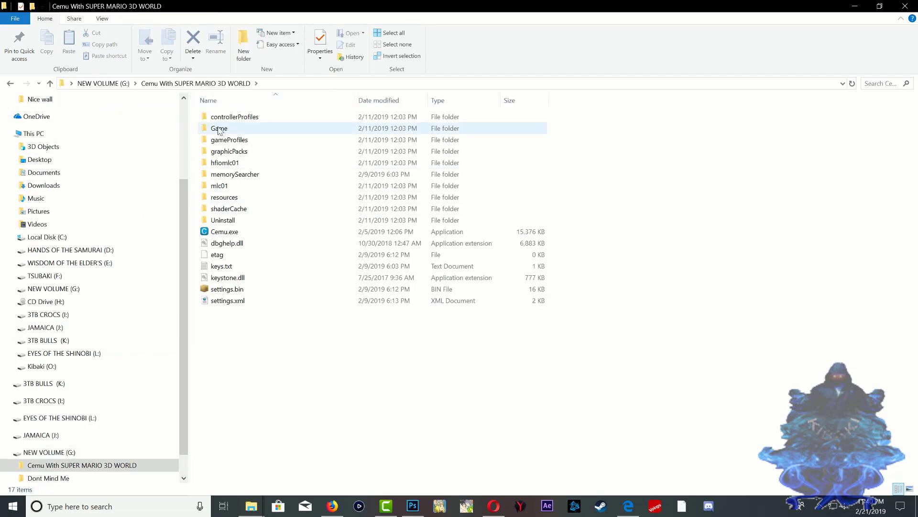
left_click(219, 128)
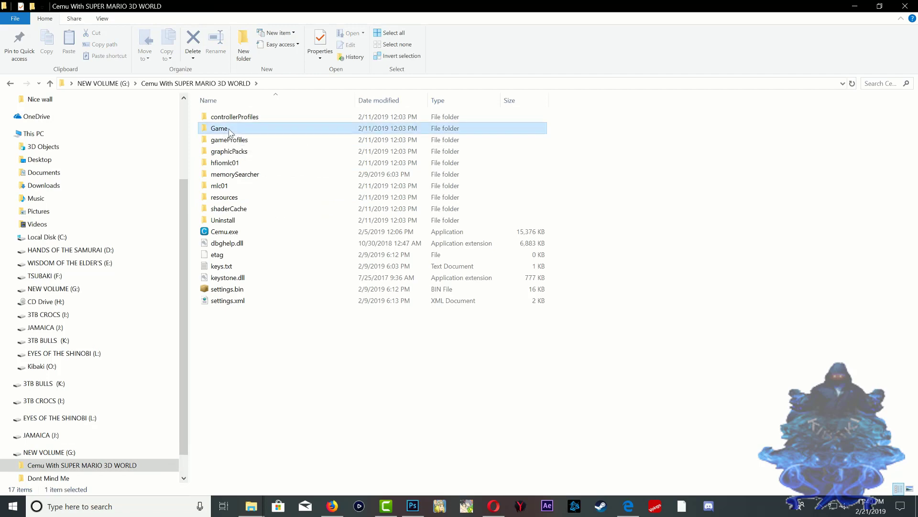
double_click(219, 128)
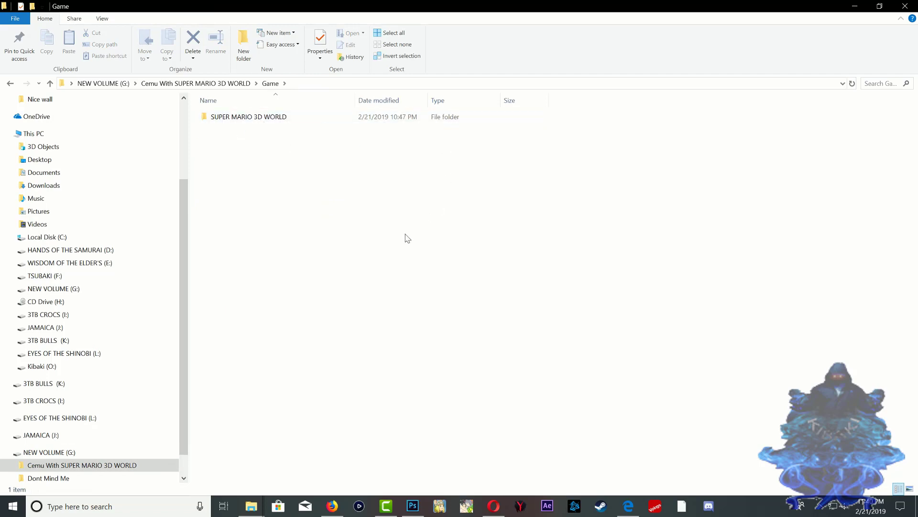
left_click(248, 117)
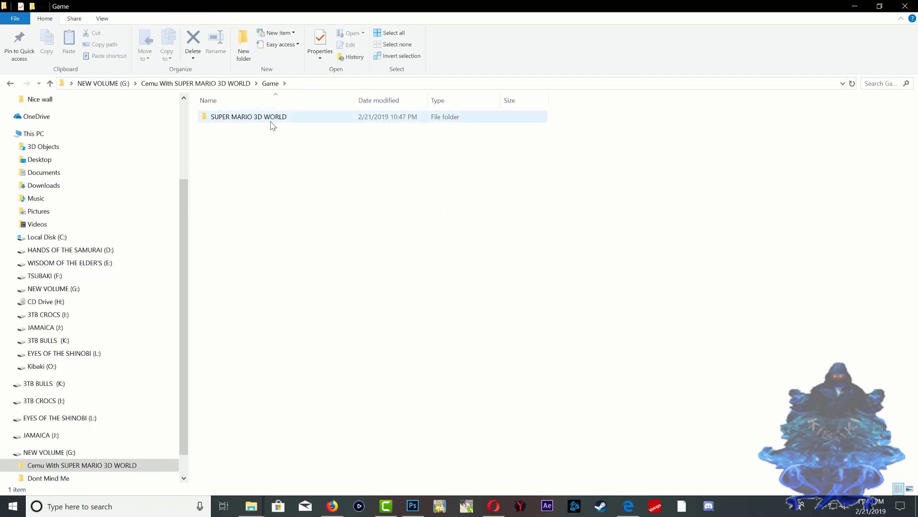
double_click(248, 115)
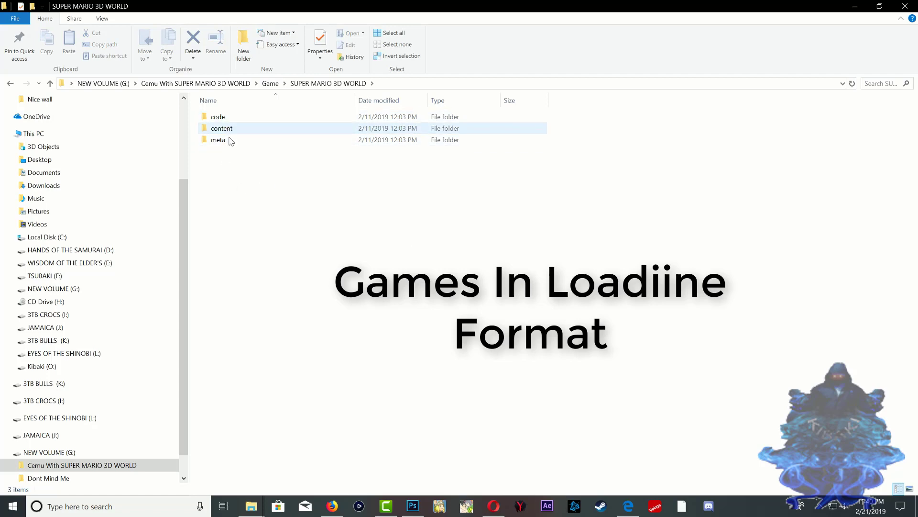
left_click(255, 194)
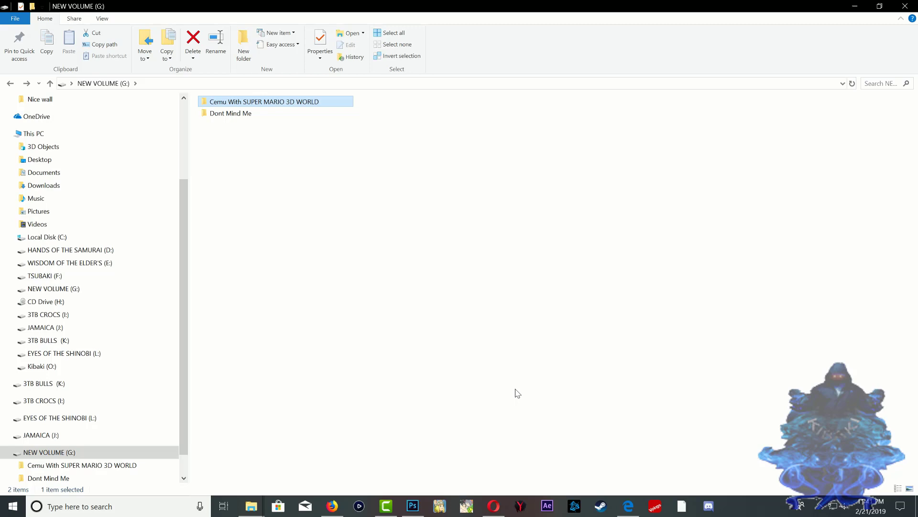
Clear the folder selection at the G: root before moving the drive to the PS4
left_click(511, 300)
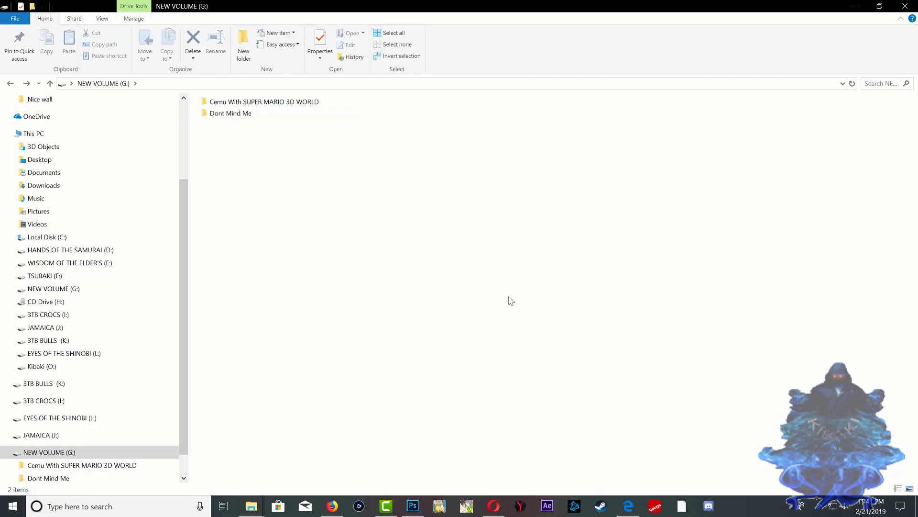
mouse_move(539, 271)
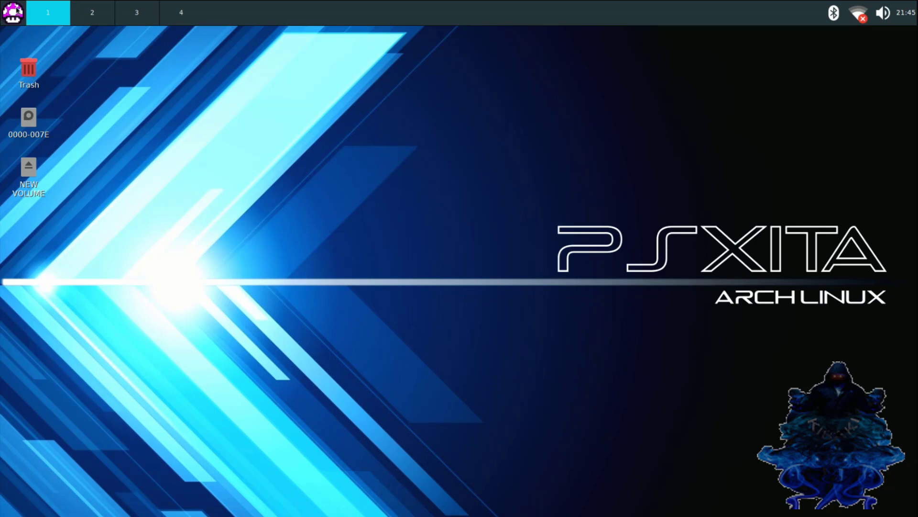
Bring up the JWM applications menu from the mushroom start button
left_click(12, 12)
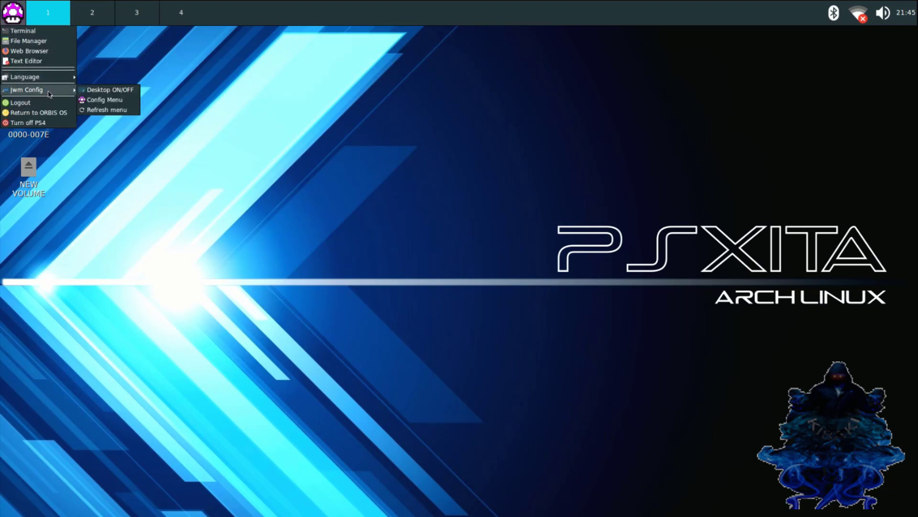
left_click(111, 89)
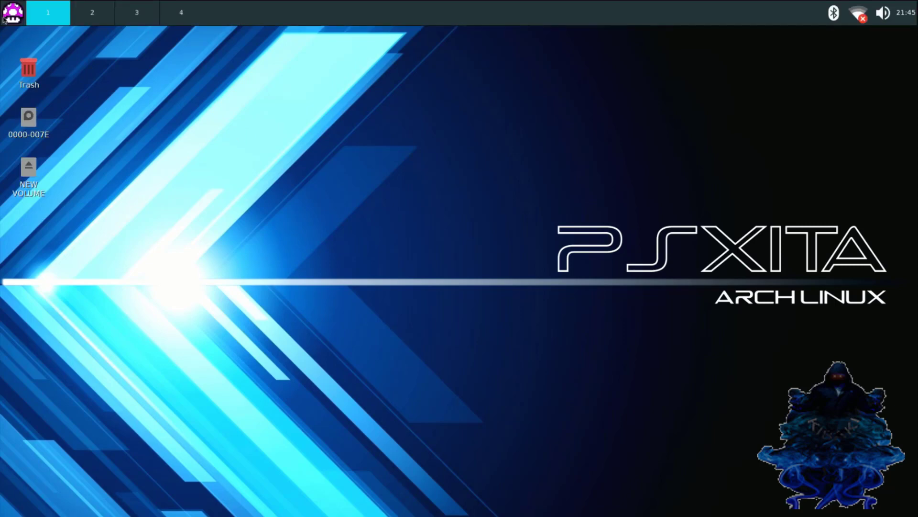
left_click(12, 13)
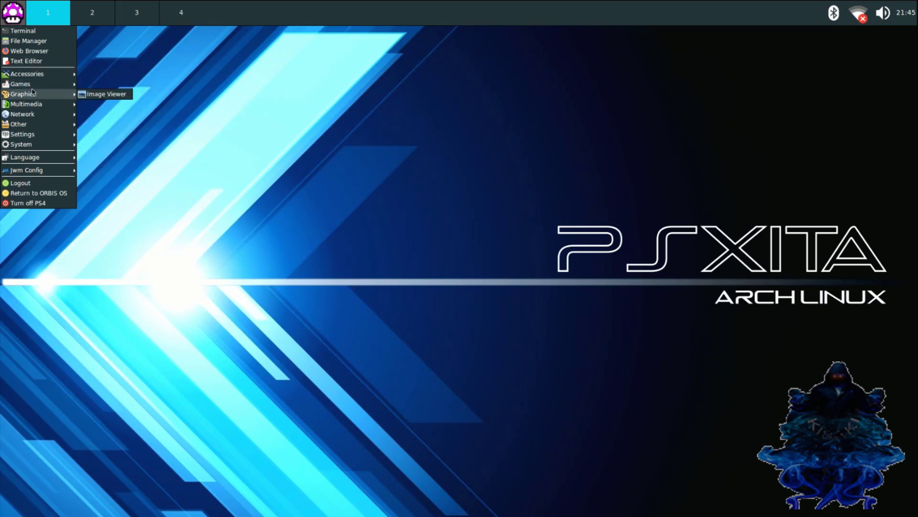
mouse_move(28, 41)
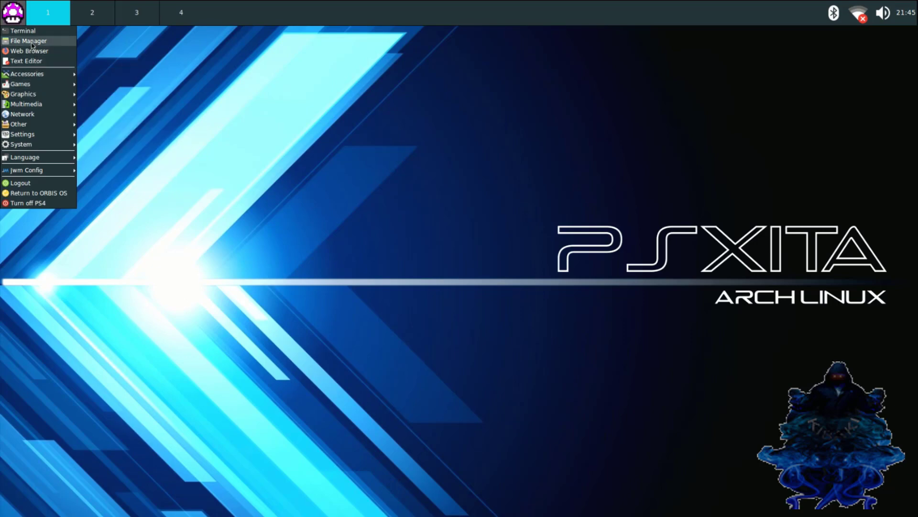
Copy the Cemu With SUPER MARIO 3D WORLD folder from NEW VOLUME in the file manager
left_click(28, 41)
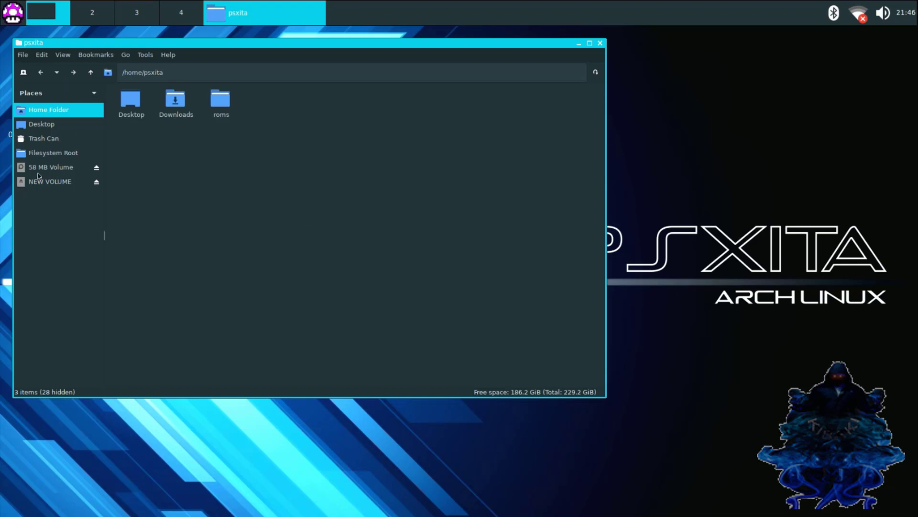
left_click(50, 180)
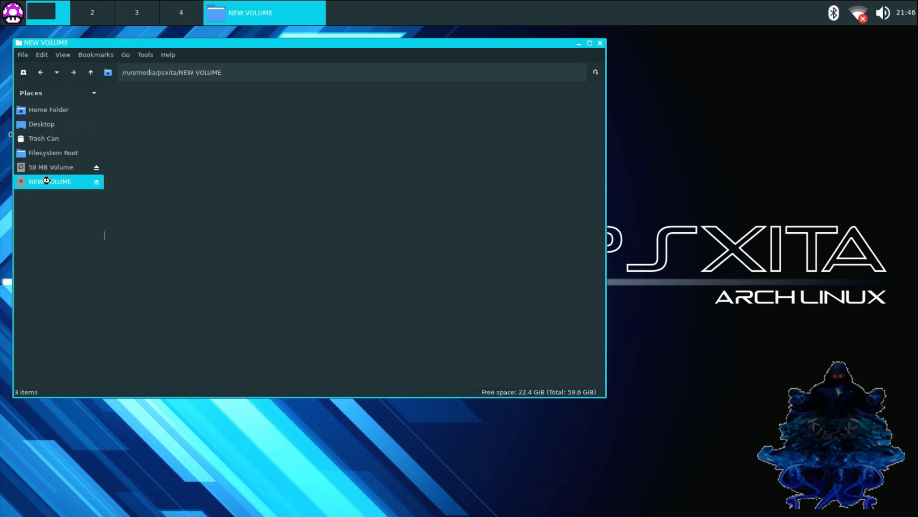
left_click(49, 180)
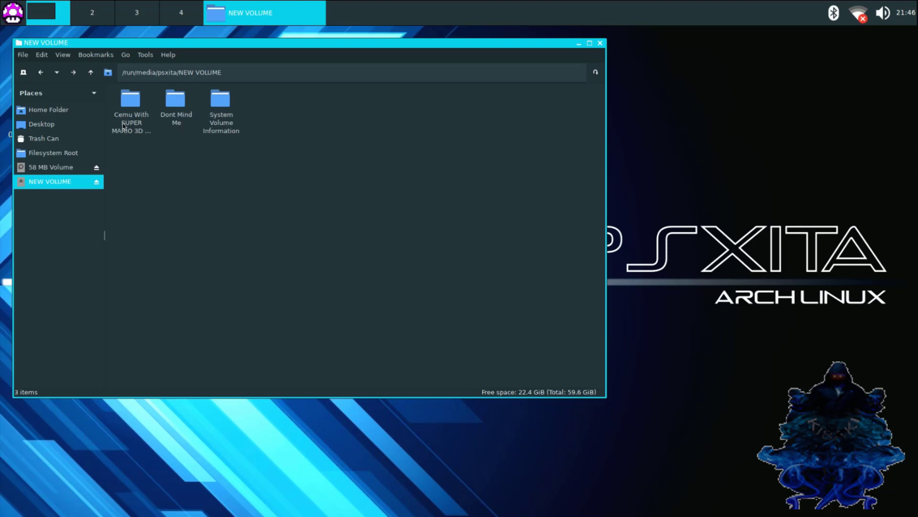
right_click(131, 117)
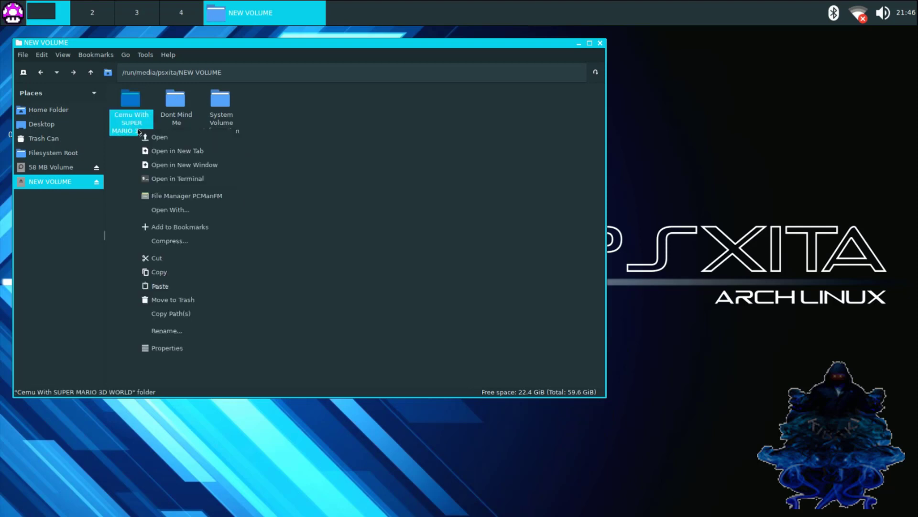
left_click(159, 272)
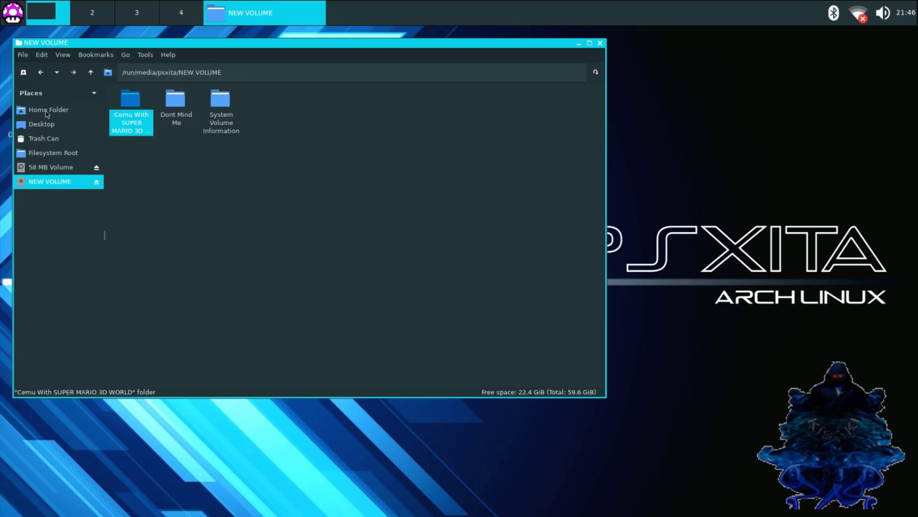
Paste the Cemu folder into the home roms folder and bring up Cemu.exe's actions
left_click(48, 109)
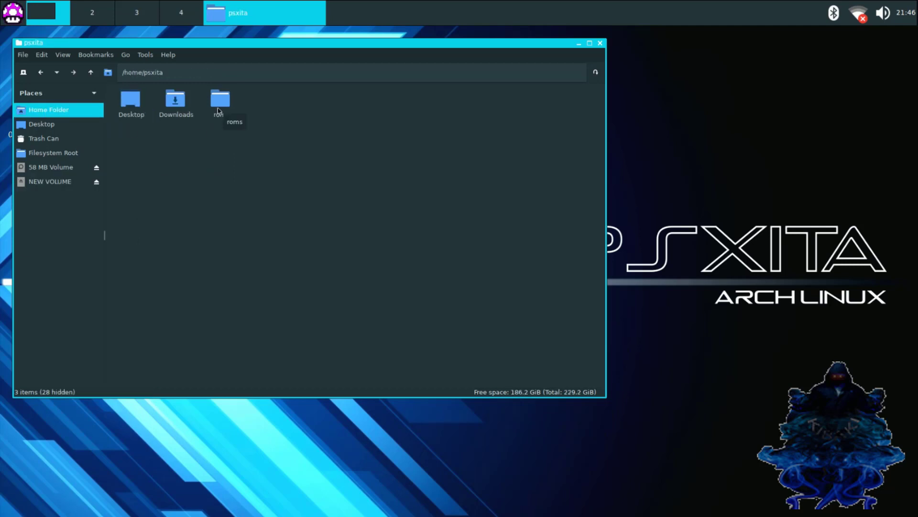
double_click(220, 103)
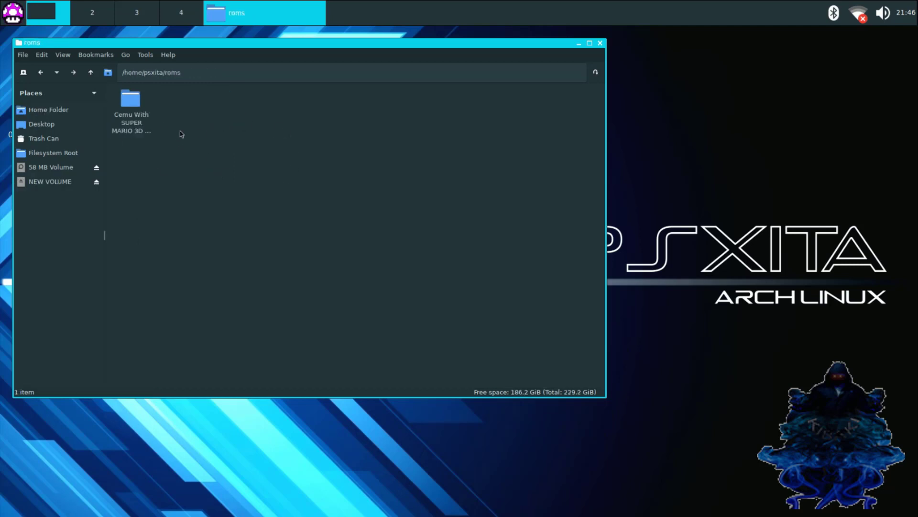
right_click(180, 134)
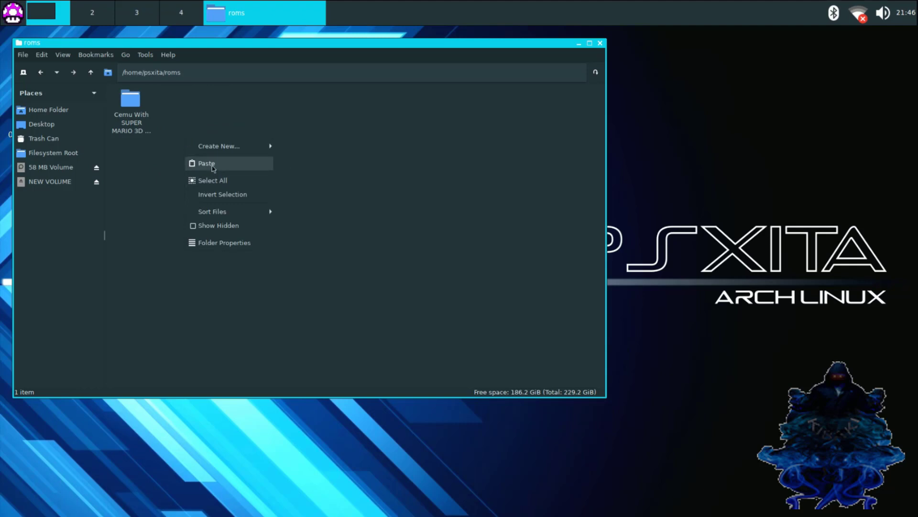
mouse_move(131, 126)
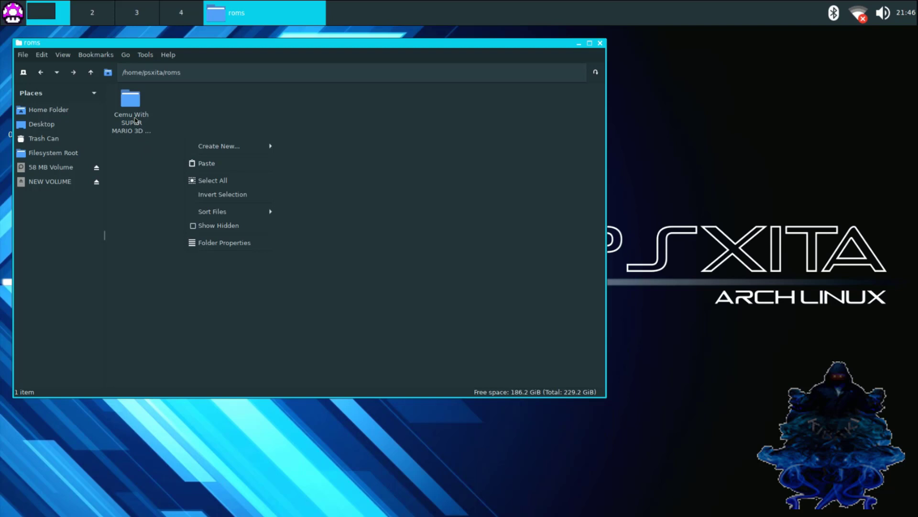
double_click(131, 99)
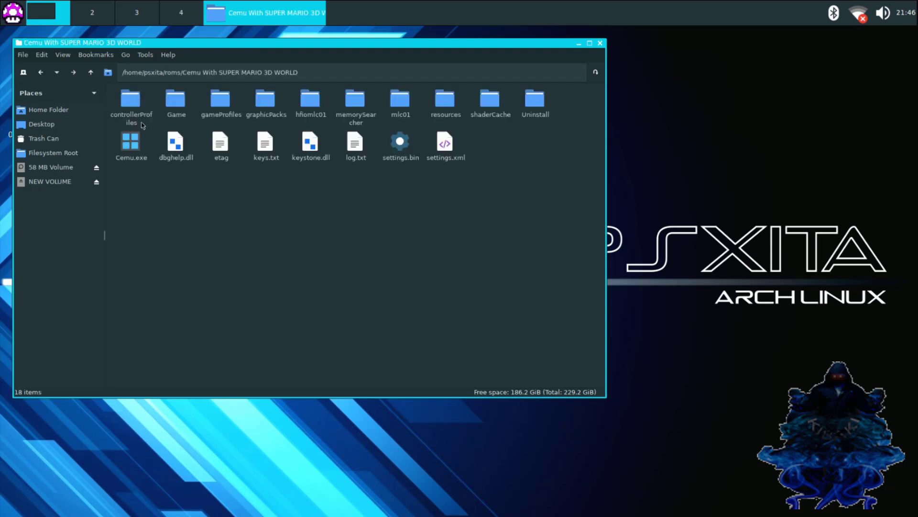
mouse_move(143, 235)
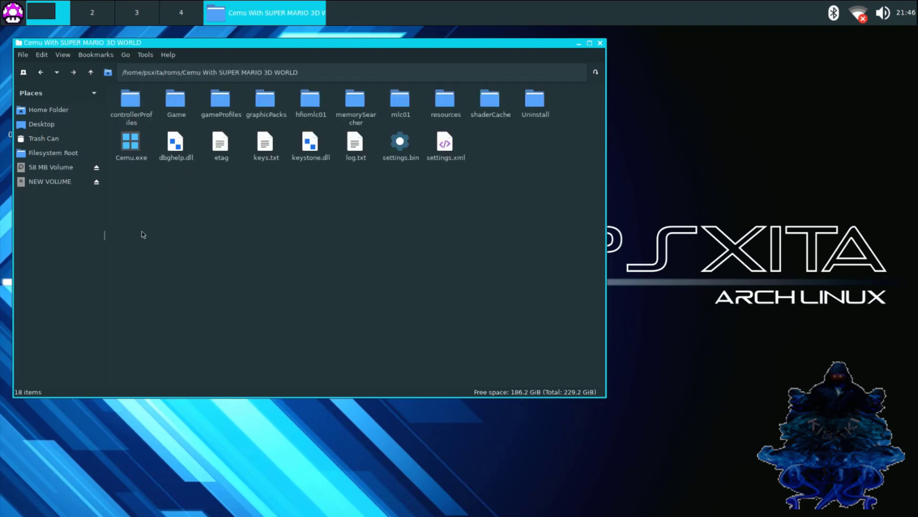
mouse_move(230, 204)
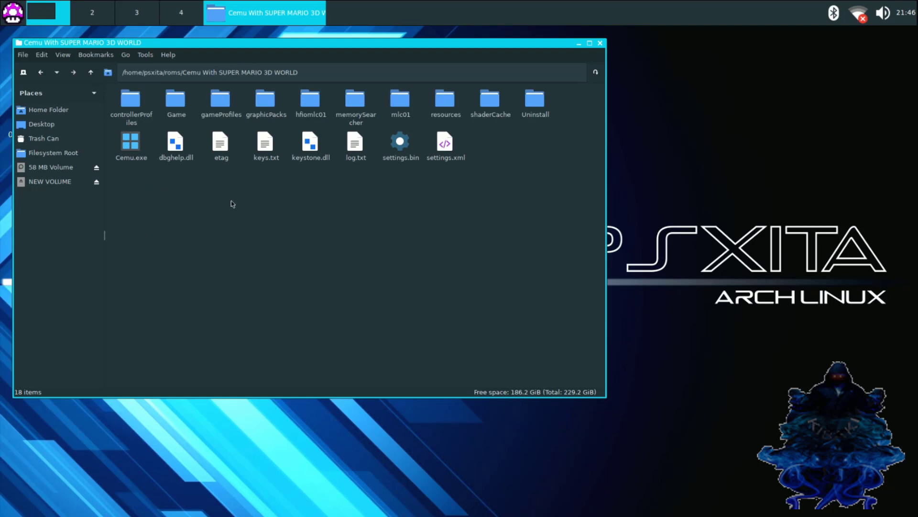
mouse_move(154, 164)
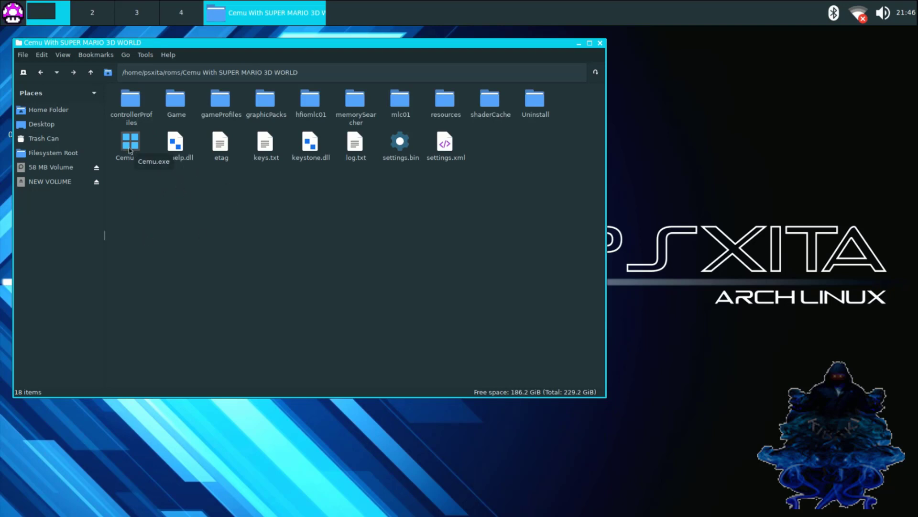
right_click(131, 143)
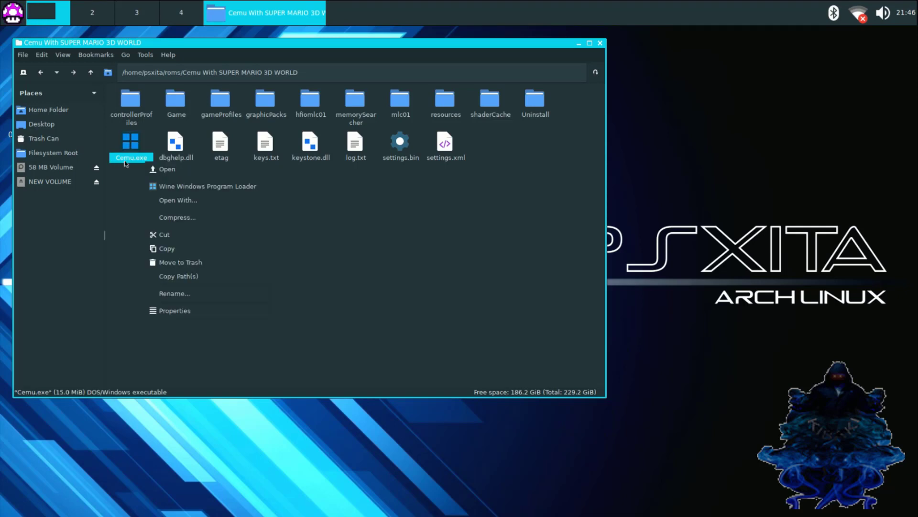
mouse_move(167, 169)
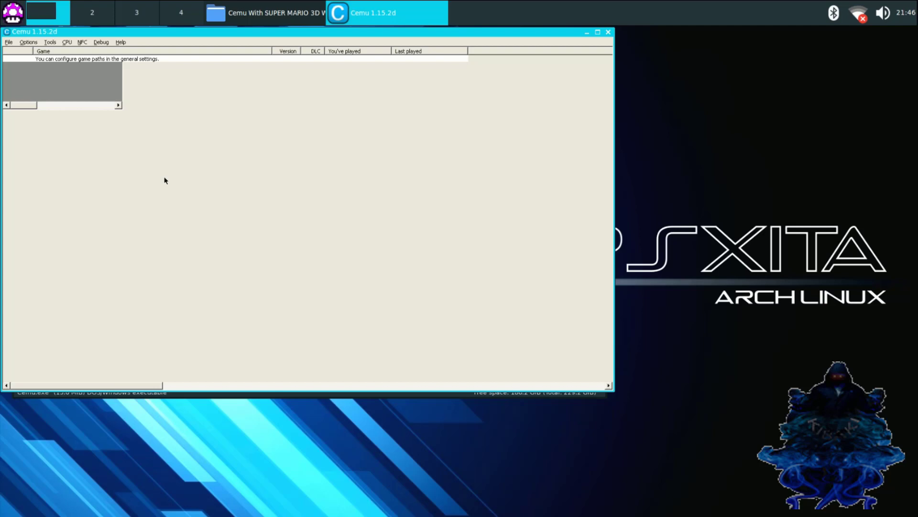
mouse_move(25, 42)
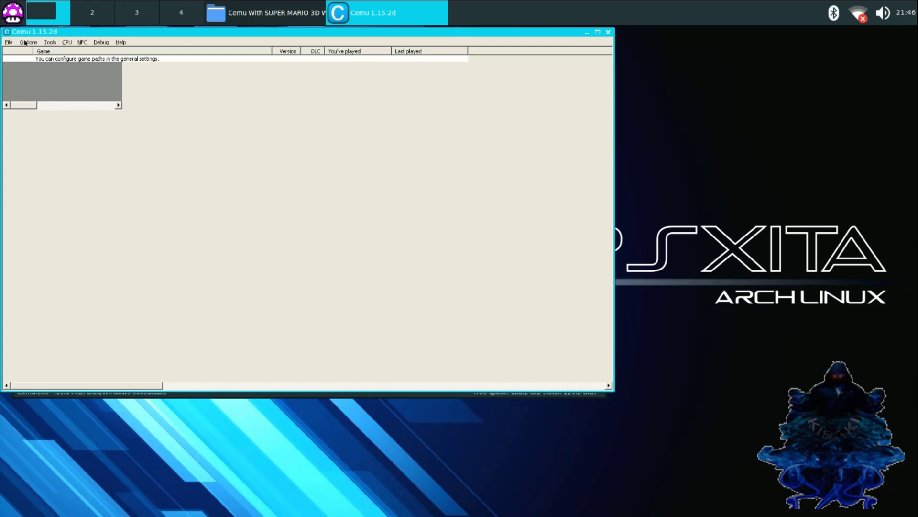
left_click(28, 42)
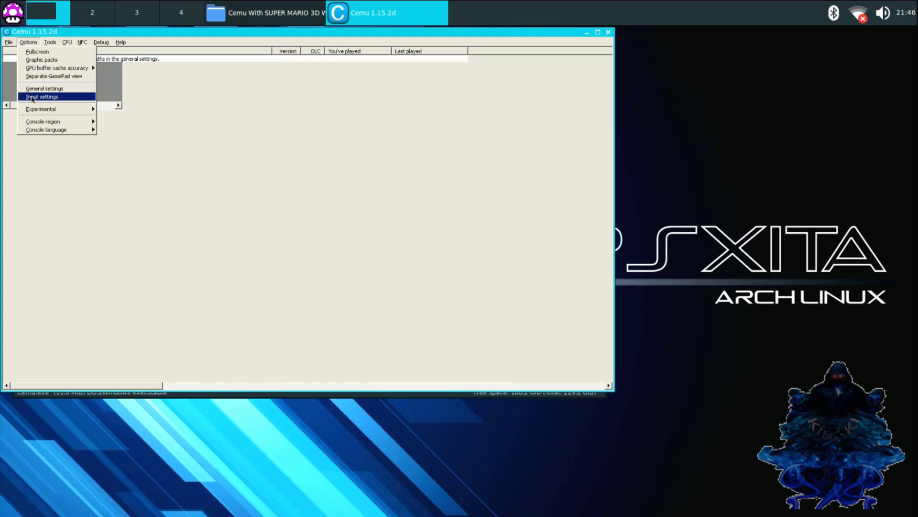
left_click(42, 97)
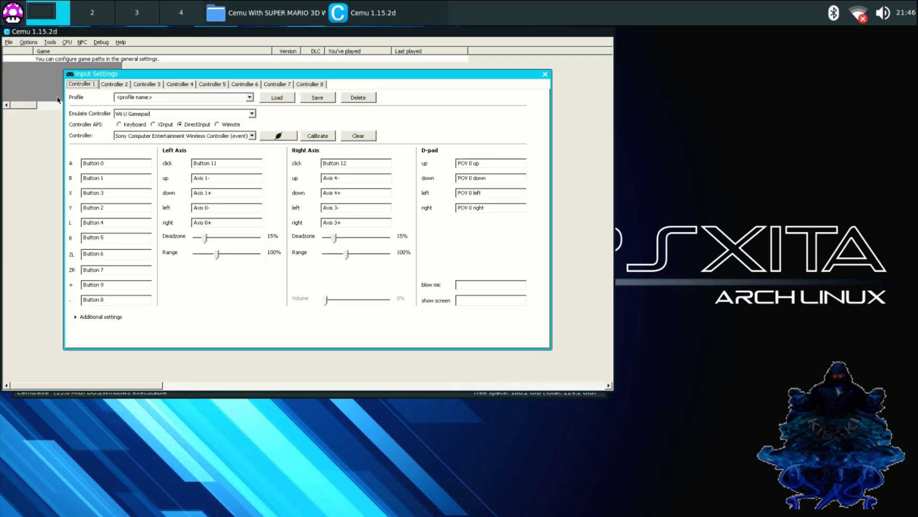
left_click(181, 125)
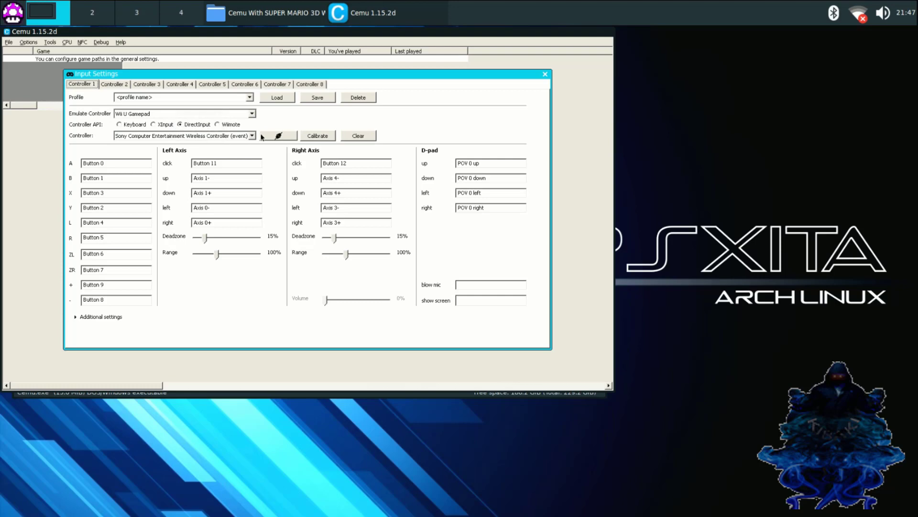
left_click(250, 135)
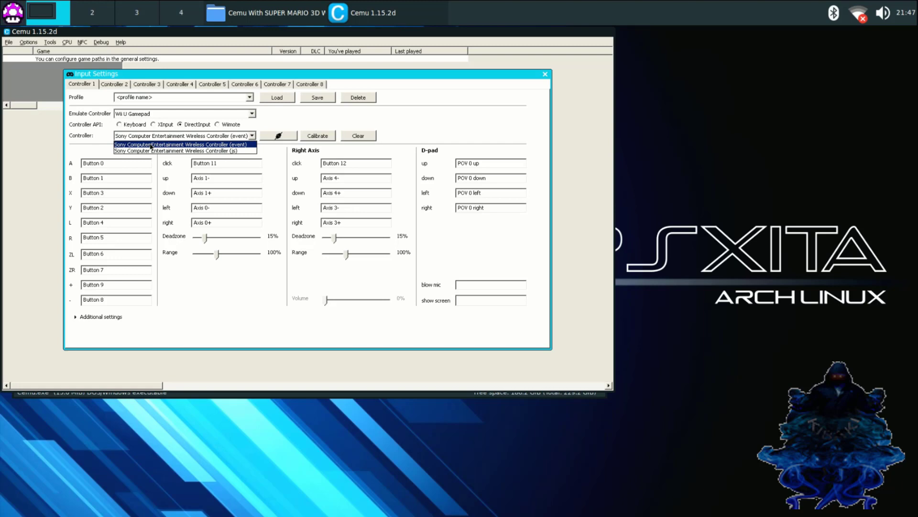
mouse_move(183, 147)
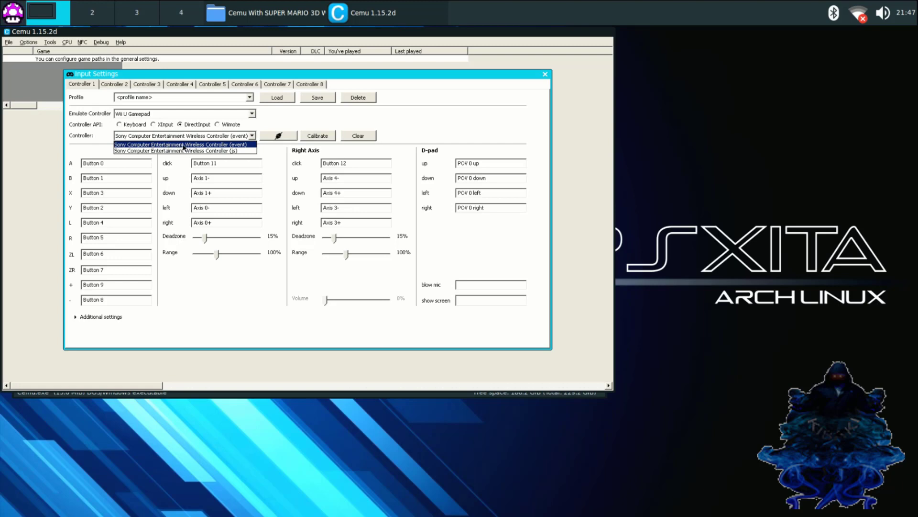
left_click(182, 144)
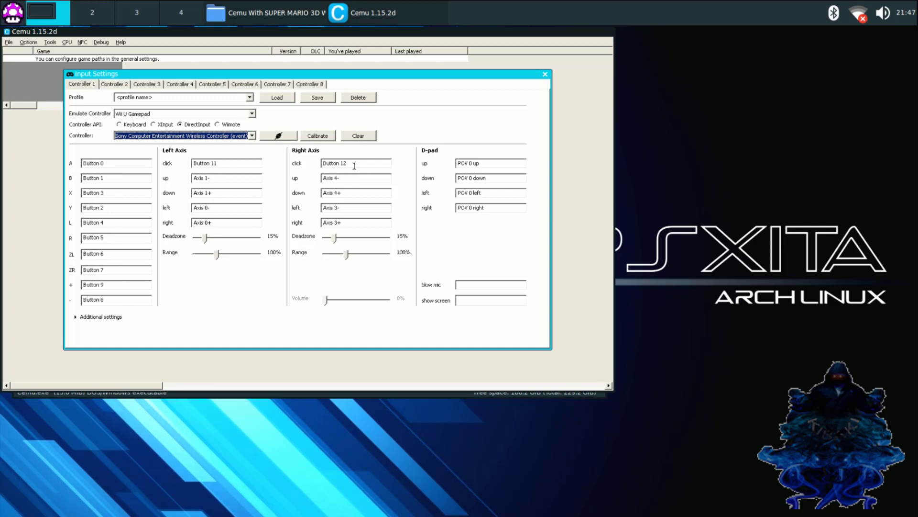
mouse_move(305, 222)
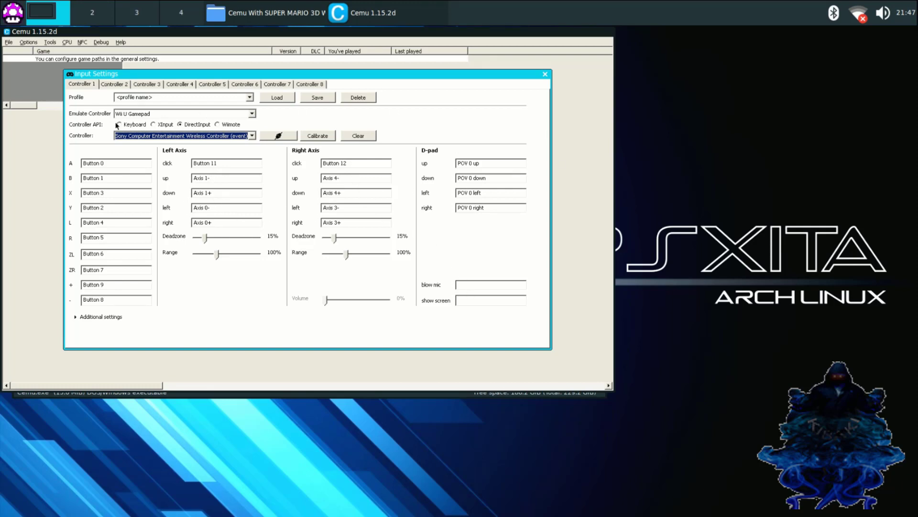
mouse_move(544, 73)
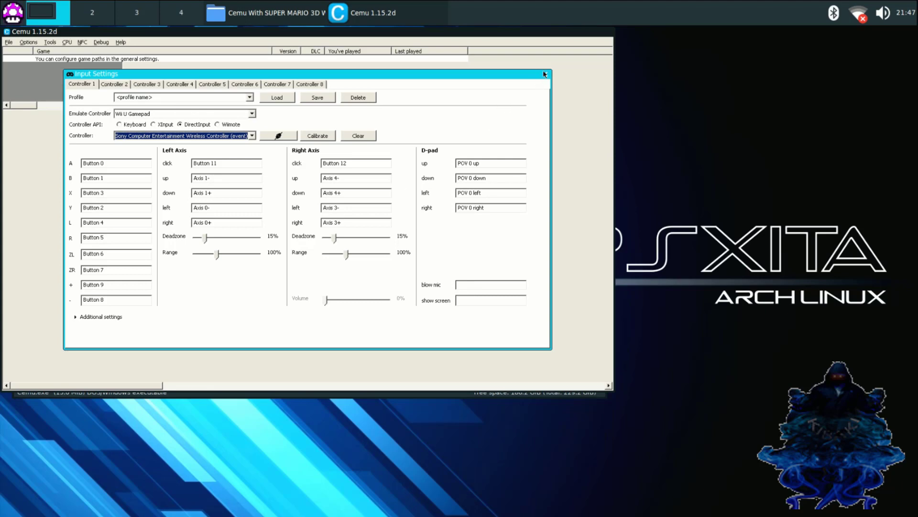
left_click(543, 73)
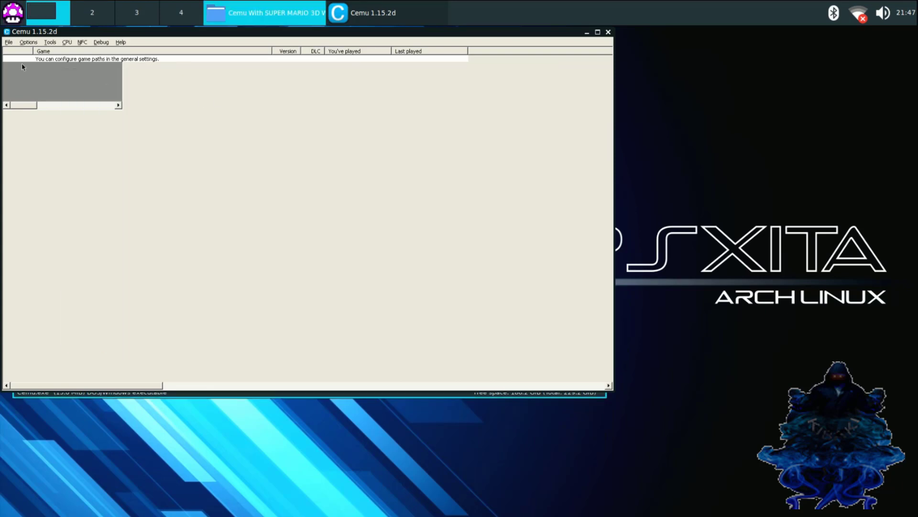
Load RedCarpet.rpx from Game > SUPER MARIO 3D WORLD > code via File > Load
left_click(8, 42)
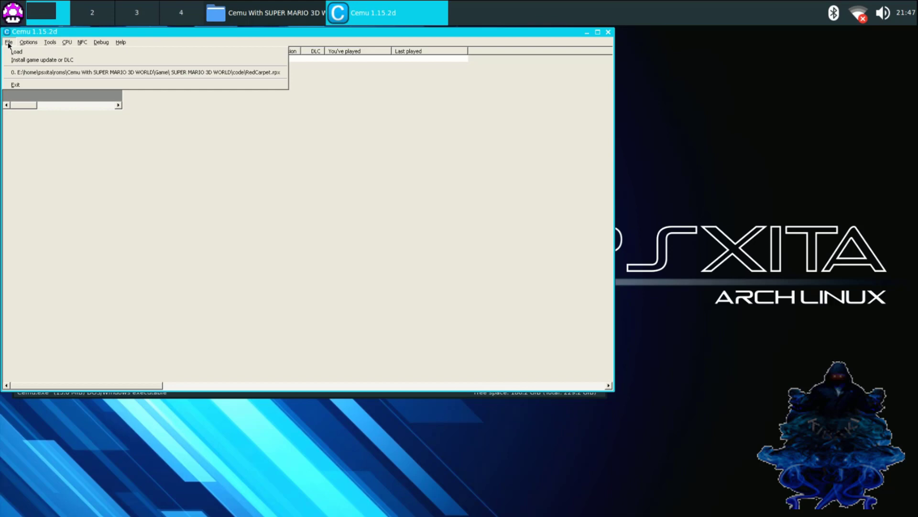
left_click(16, 51)
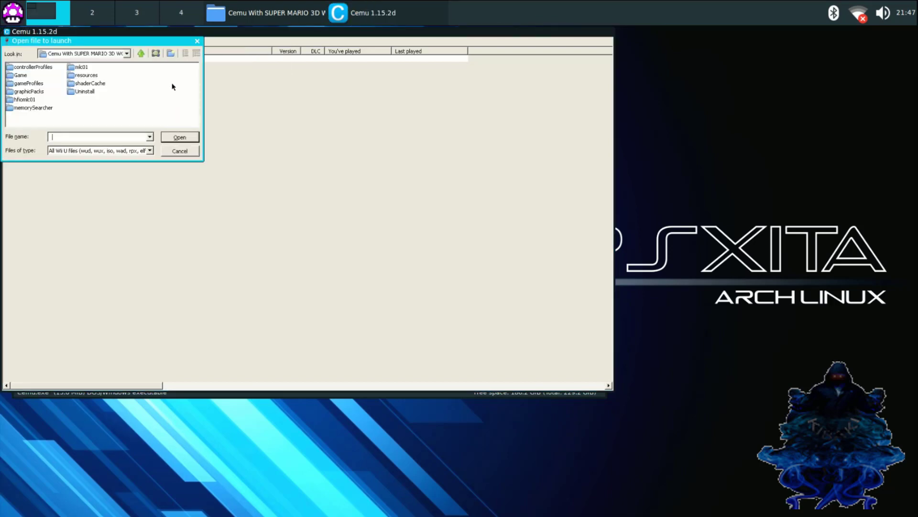
mouse_move(33, 105)
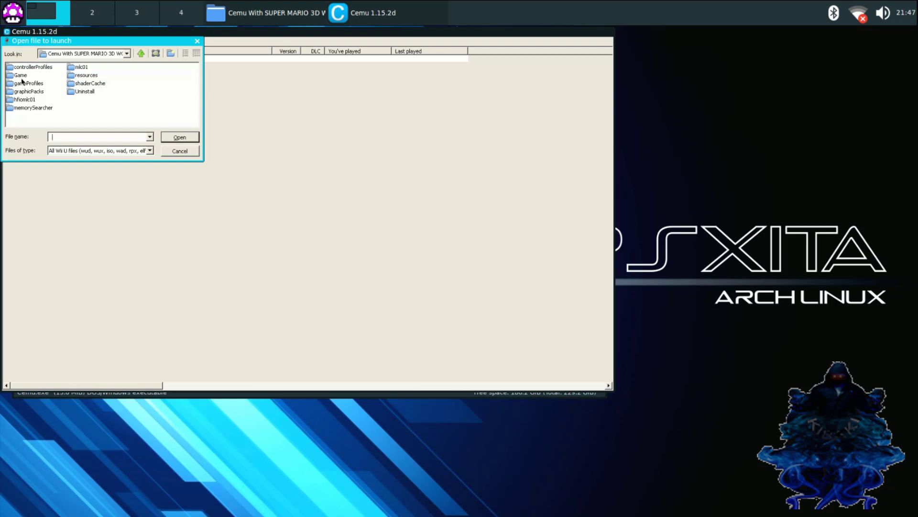
double_click(20, 74)
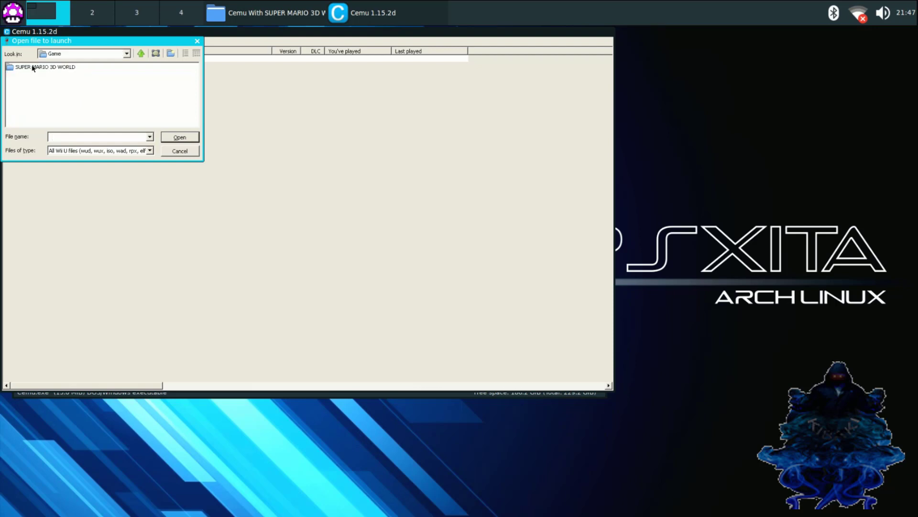
double_click(44, 67)
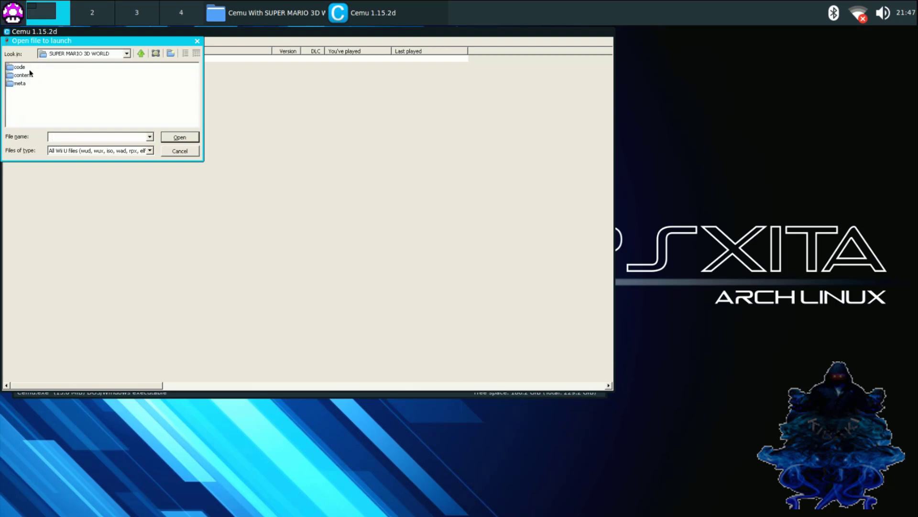
double_click(18, 66)
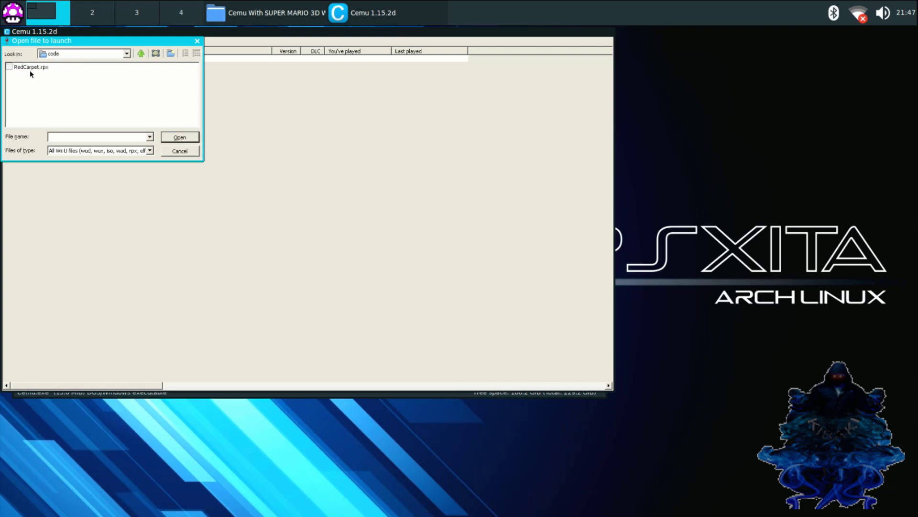
left_click(29, 66)
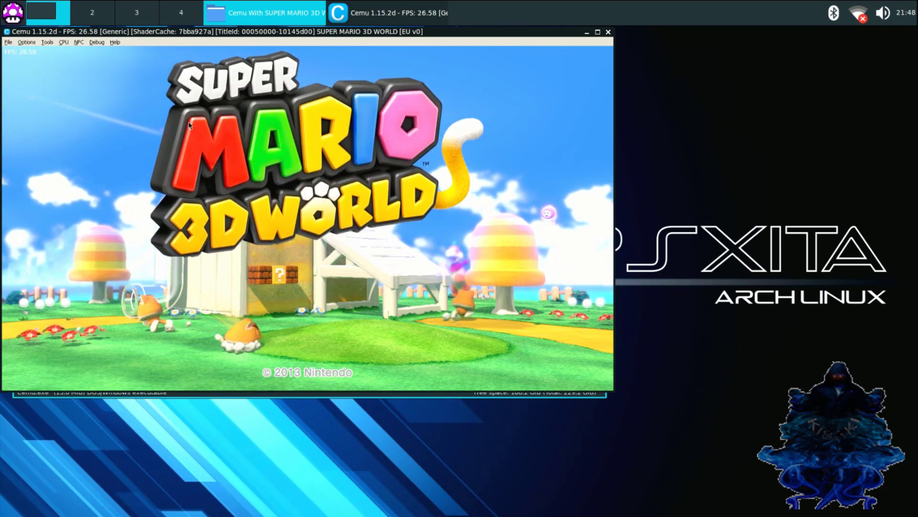
Turn on Fullscreen from Cemu's Options menu
left_click(27, 41)
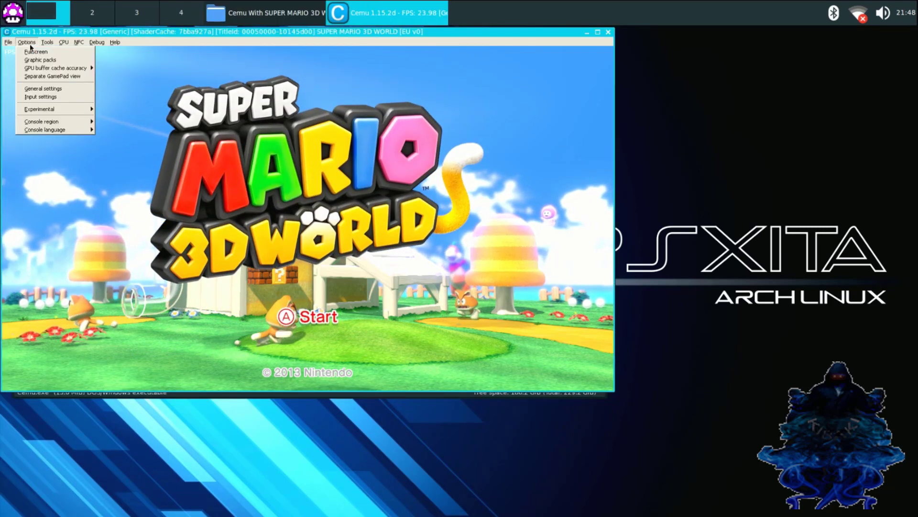
mouse_move(35, 52)
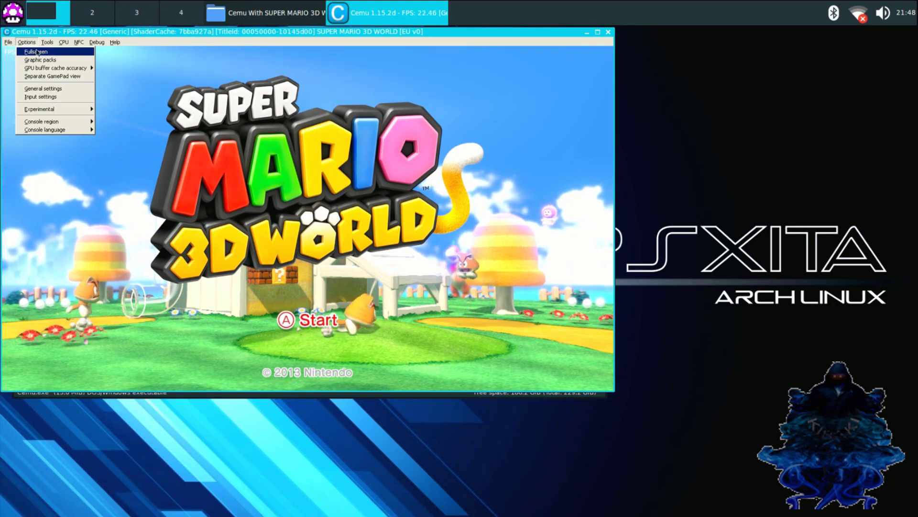
left_click(35, 51)
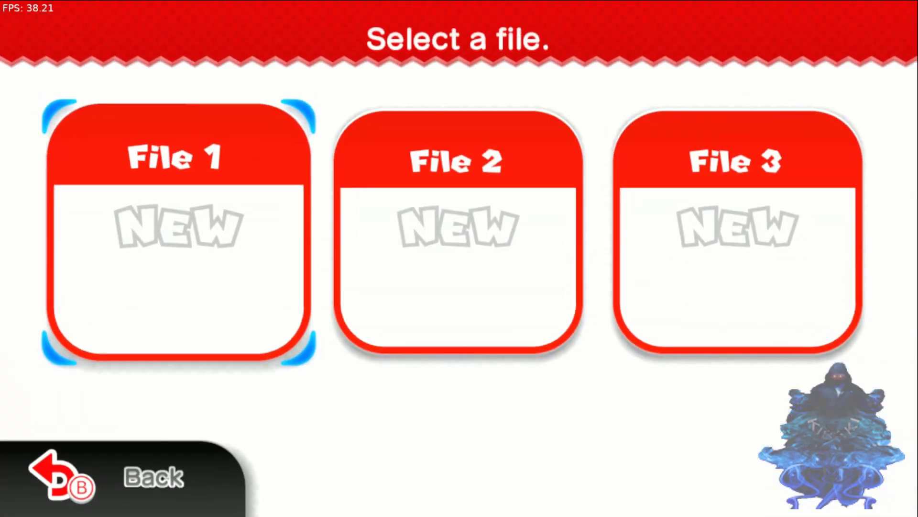
Pick File 1, join the first controller slot, and confirm Mario
left_click(178, 234)
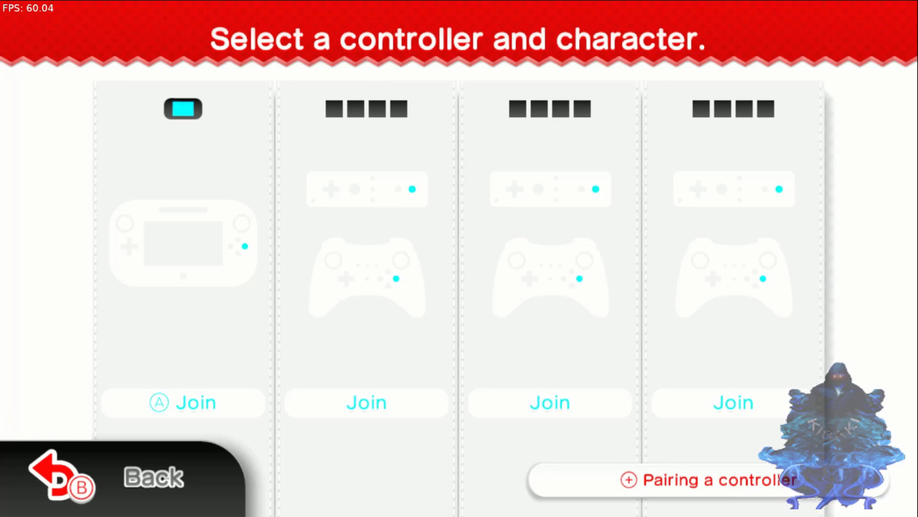
left_click(182, 402)
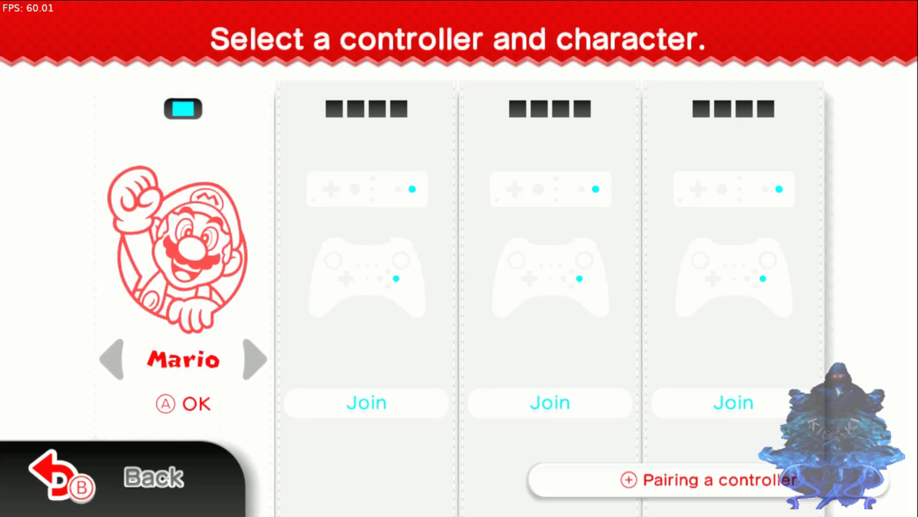
left_click(182, 402)
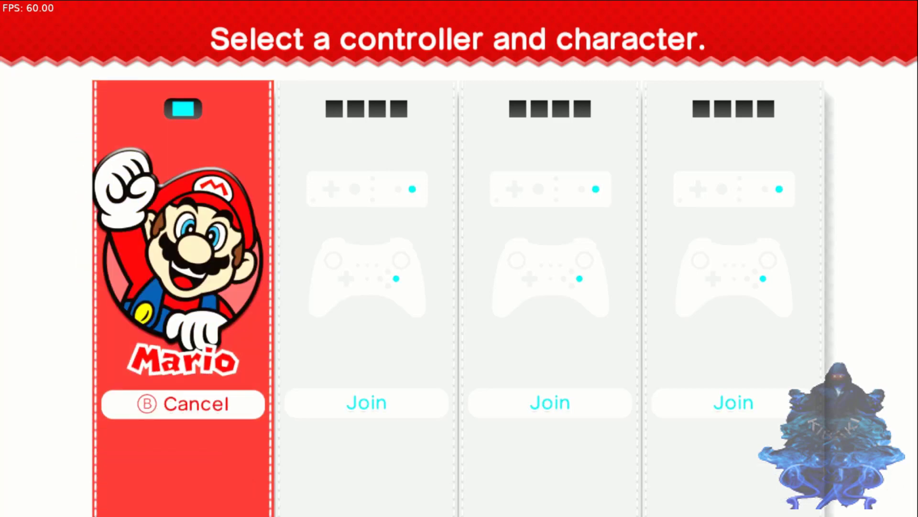